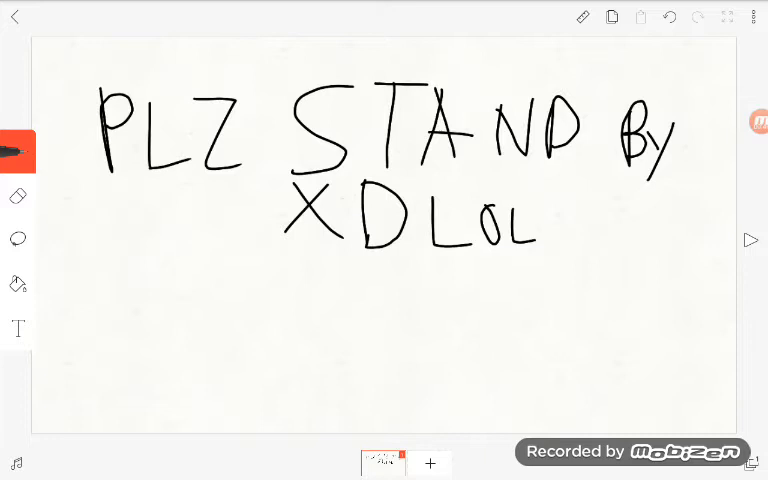
Step: Clear the 'PLZ STAND BY' lettering and bring up the Select image chooser
{"action": "left_click", "coordinate": [758, 121]}
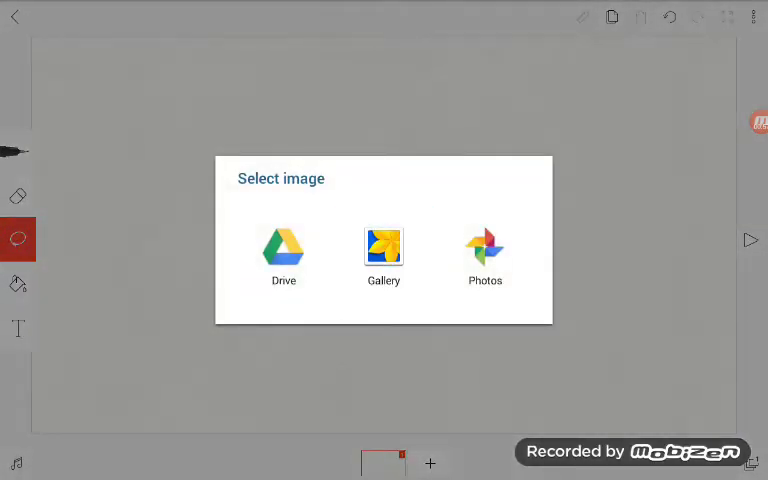
Step: Browse the phone gallery's Screenshots album looking for the blue-headed figure picture
{"action": "left_click", "coordinate": [383, 256]}
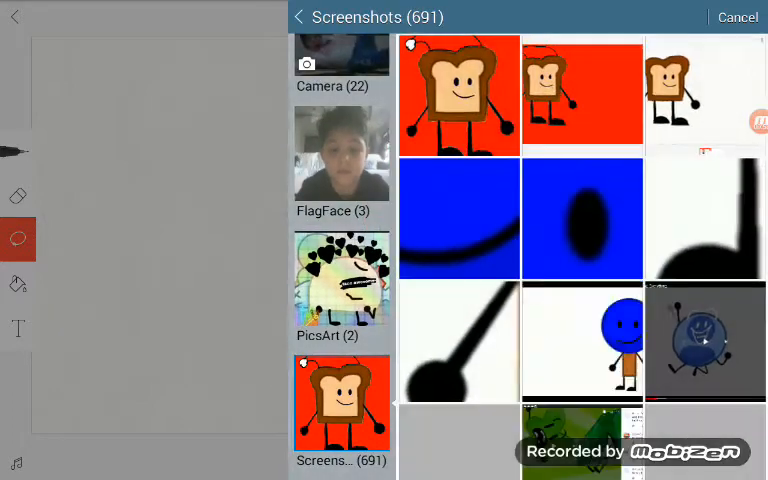
{"action": "scroll", "scroll_direction": "down", "scroll_amount": 3}
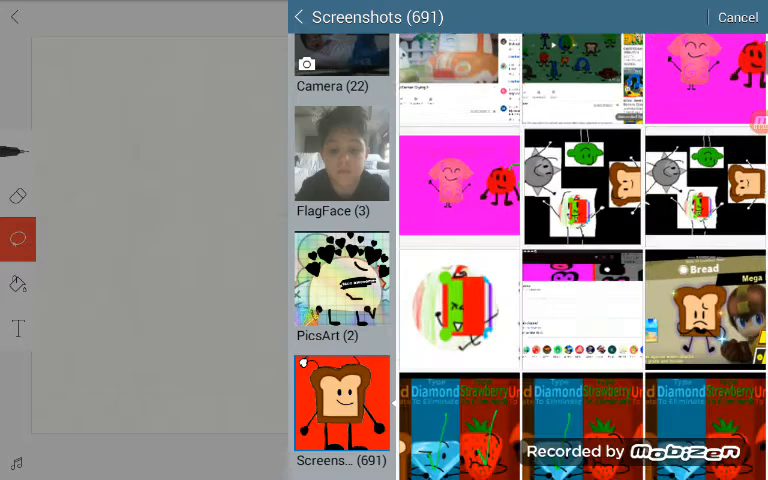
{"action": "scroll", "scroll_direction": "down", "scroll_amount": 3}
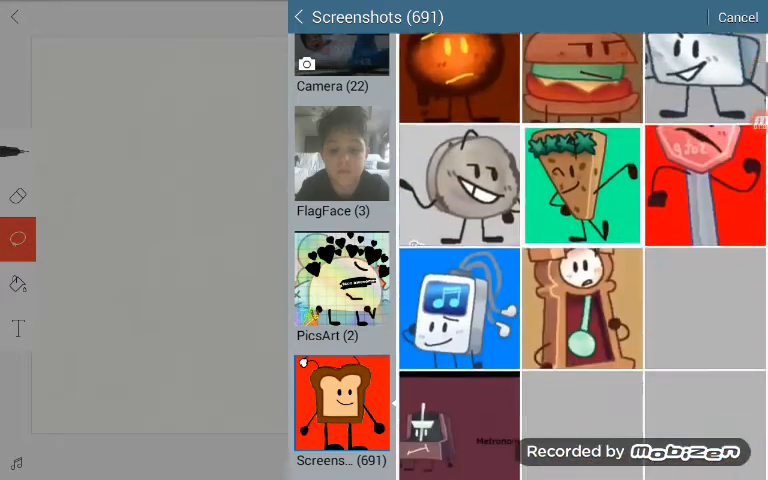
{"action": "scroll", "scroll_direction": "up", "scroll_amount": 3}
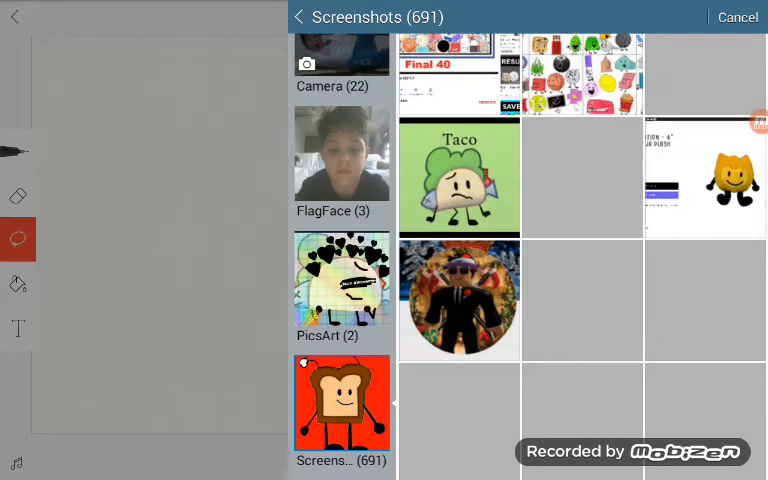
{"action": "scroll", "scroll_direction": "down", "scroll_amount": 3}
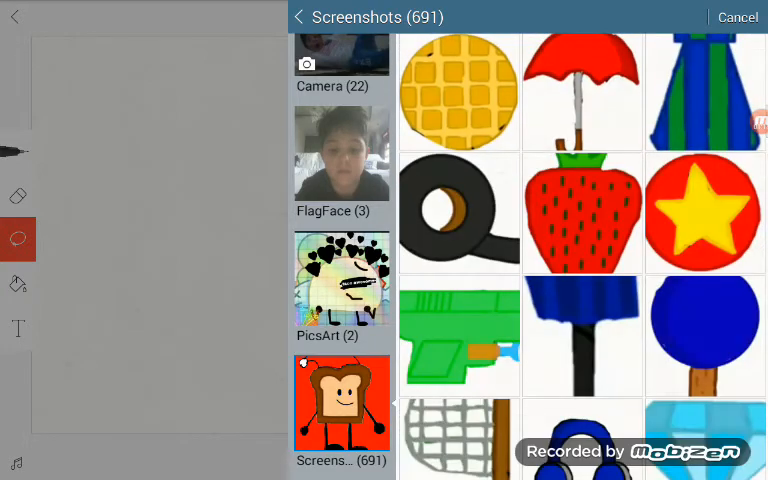
{"action": "scroll", "scroll_direction": "down", "scroll_amount": 3}
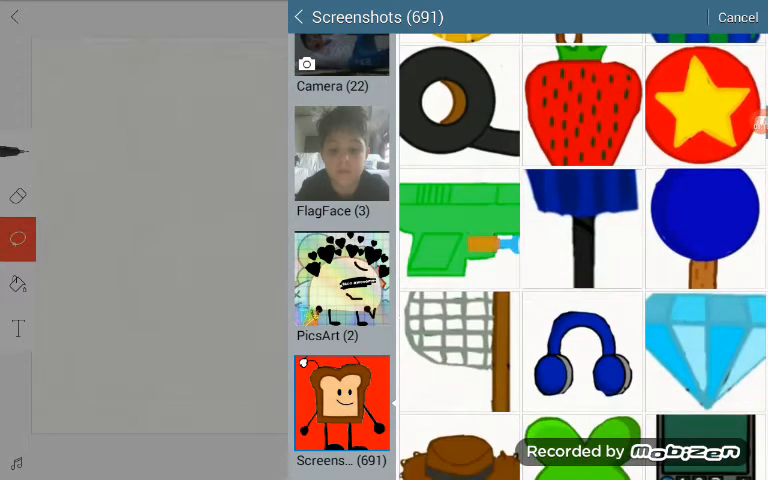
{"action": "scroll", "scroll_direction": "up", "scroll_amount": 3}
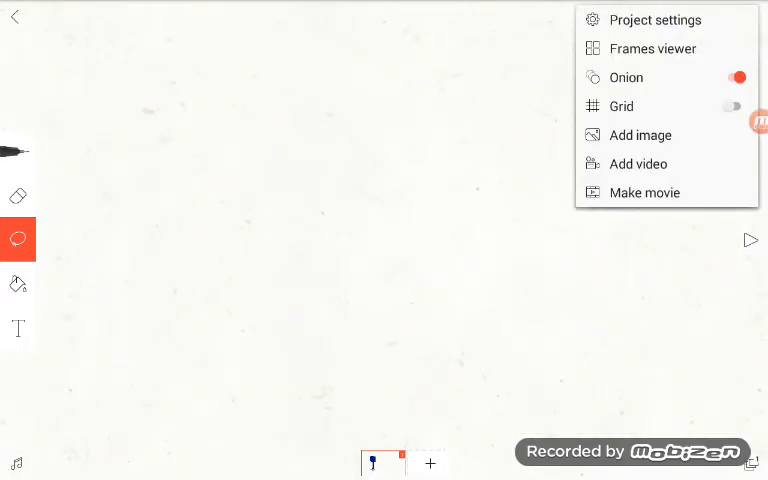
Step: Import the black arm screenshot from the gallery and select it as an adjustable element
{"action": "left_click", "coordinate": [639, 135]}
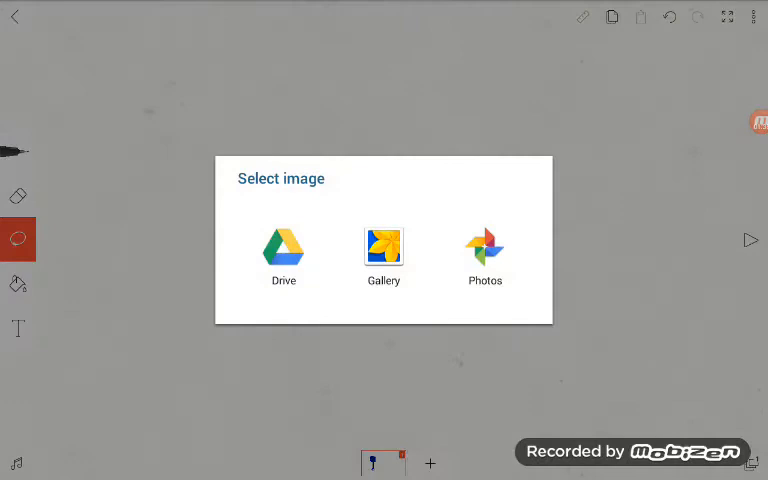
{"action": "left_click", "coordinate": [383, 257]}
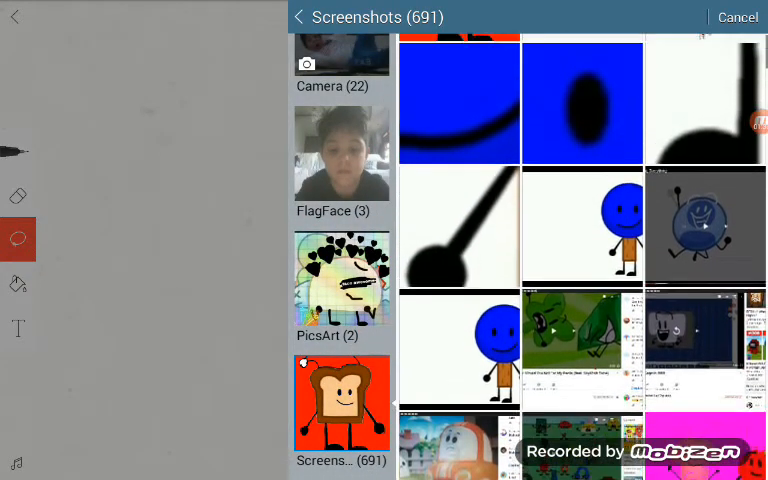
{"action": "left_click", "coordinate": [458, 225]}
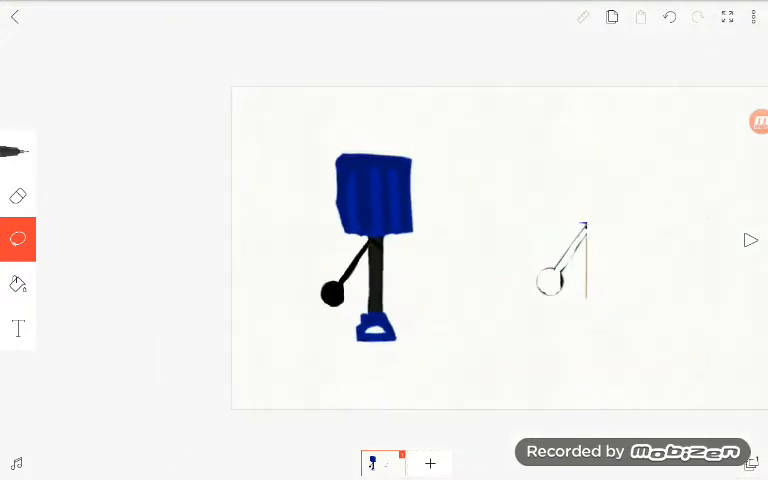
{"action": "left_click", "coordinate": [563, 260]}
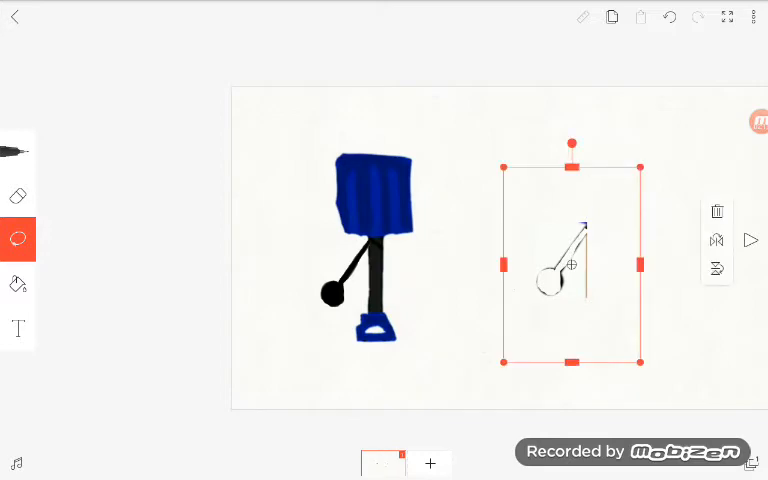
Step: Import a second arm picture, shrink it and move it onto the figure's other shoulder
{"action": "left_click", "coordinate": [751, 17]}
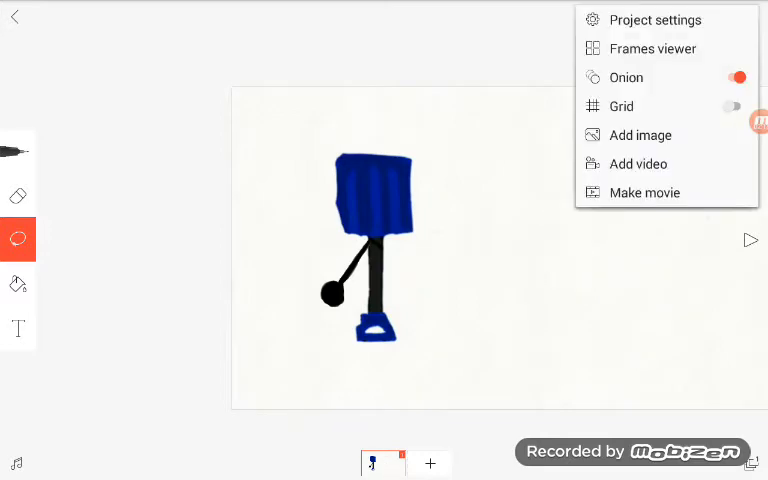
{"action": "left_click", "coordinate": [641, 135]}
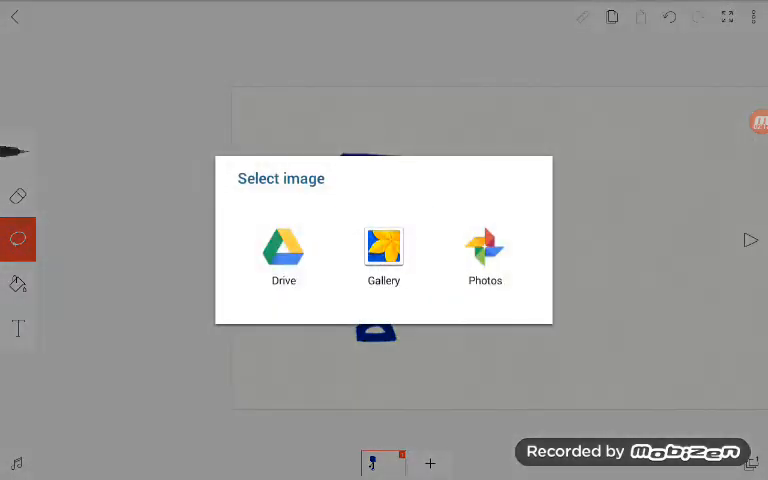
{"action": "left_click", "coordinate": [383, 255]}
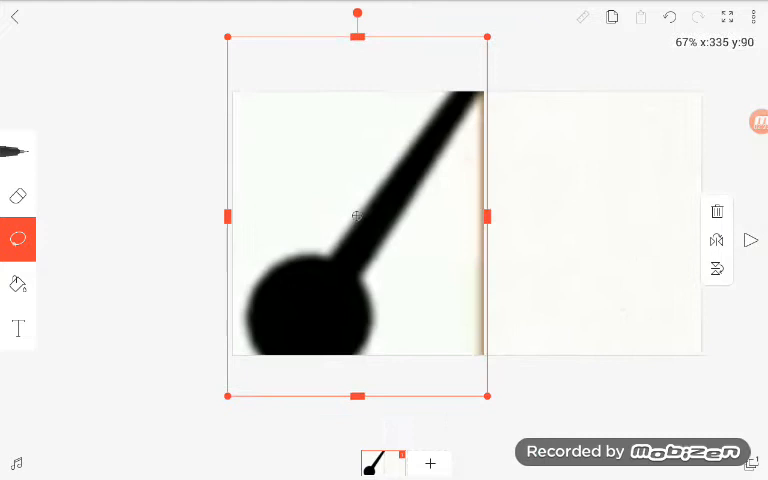
{"action": "left_click_drag", "start_coordinate": [357, 223], "coordinate": [463, 175]}
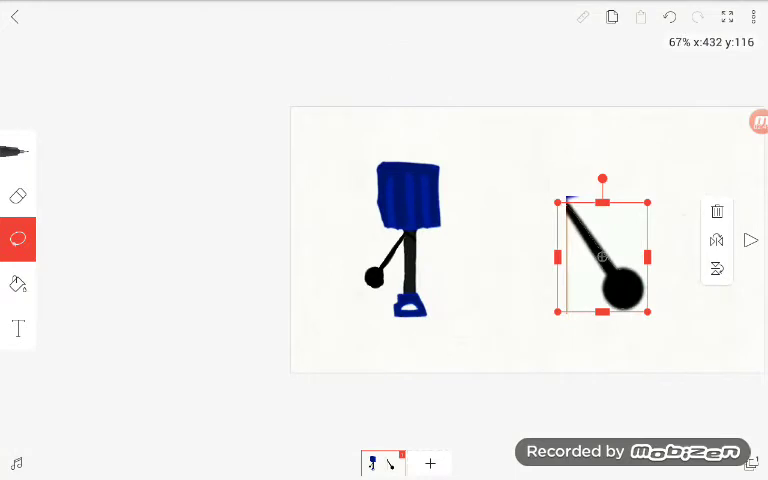
{"action": "left_click_drag", "start_coordinate": [603, 255], "coordinate": [447, 290]}
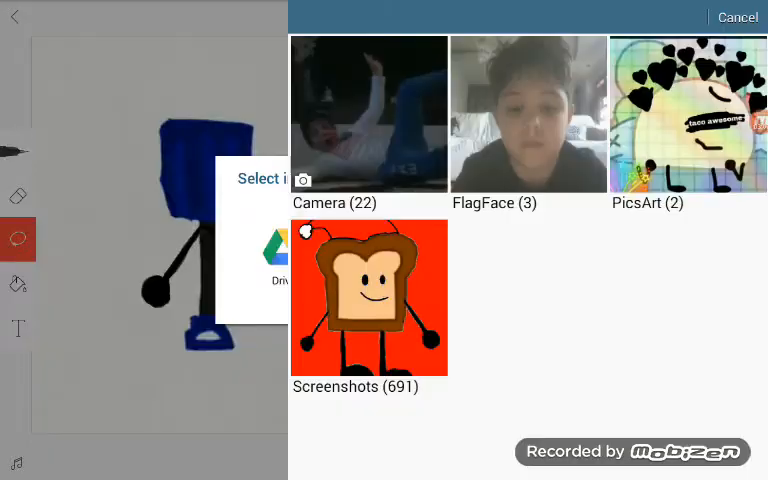
Step: Import the leg screenshot and position it under the figure's blue foot block
{"action": "left_click", "coordinate": [367, 297]}
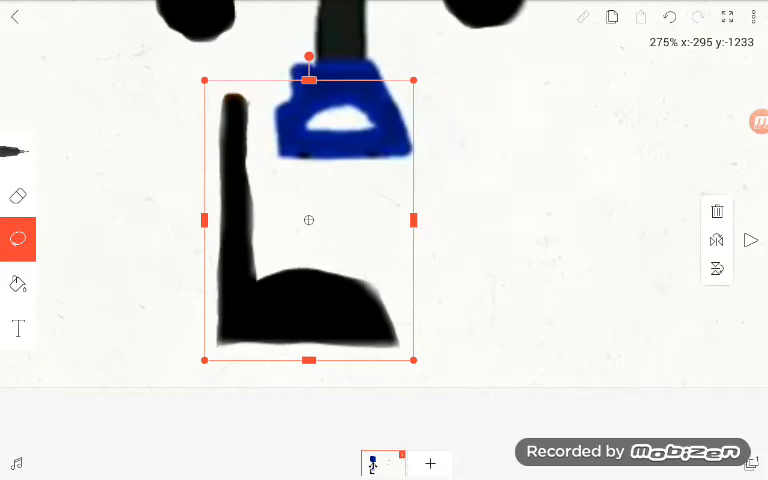
{"action": "left_click_drag", "start_coordinate": [309, 220], "coordinate": [365, 254]}
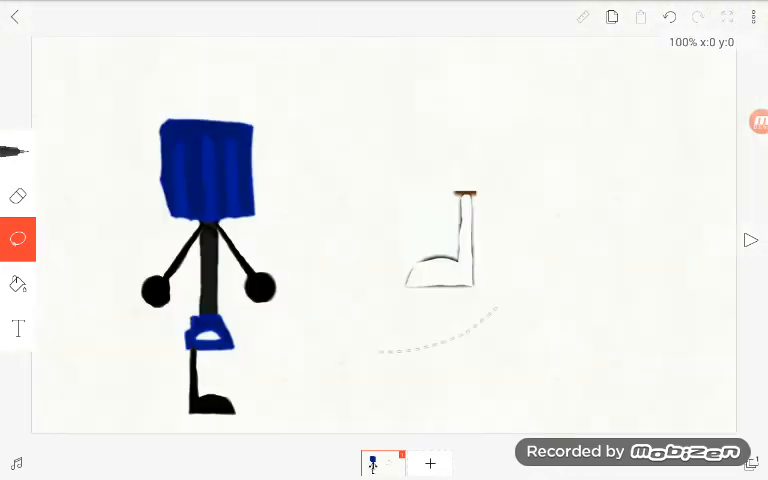
{"action": "left_click", "coordinate": [668, 17]}
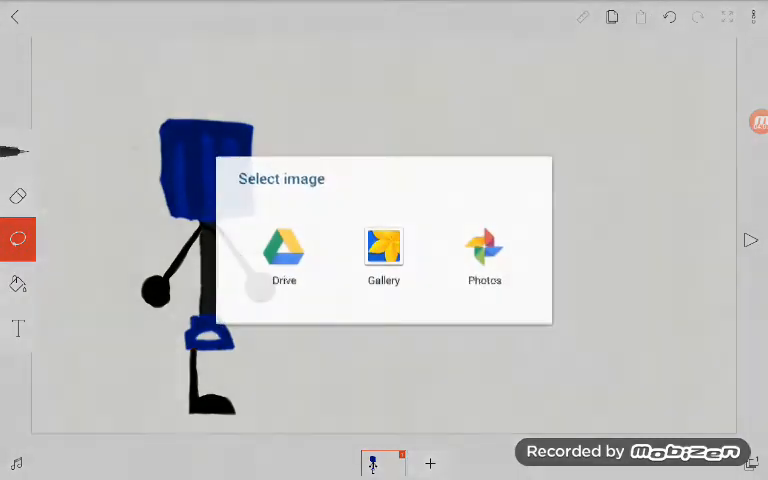
Step: Pick the leg picture again from the Screenshots album and bring it toward the figure
{"action": "left_click", "coordinate": [382, 250]}
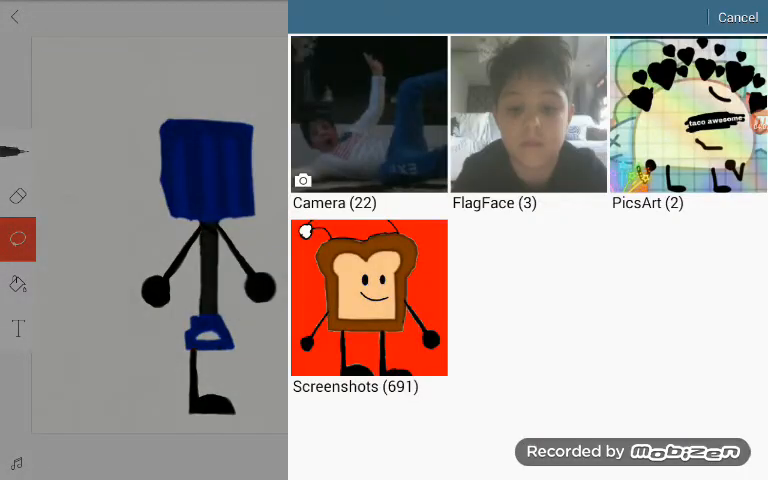
{"action": "left_click", "coordinate": [368, 297]}
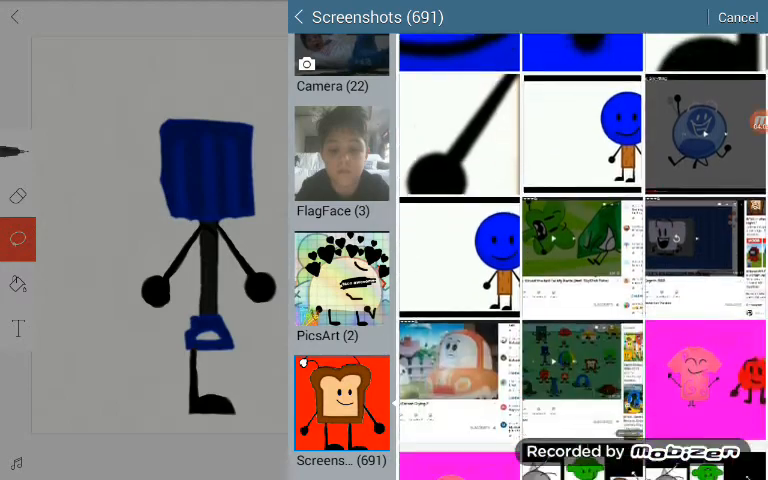
{"action": "scroll", "scroll_direction": "down", "scroll_amount": 3}
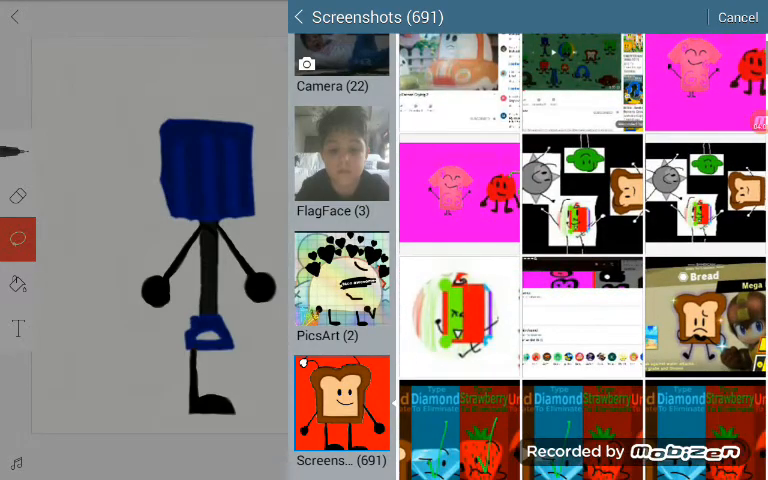
{"action": "scroll", "scroll_direction": "down", "scroll_amount": 3}
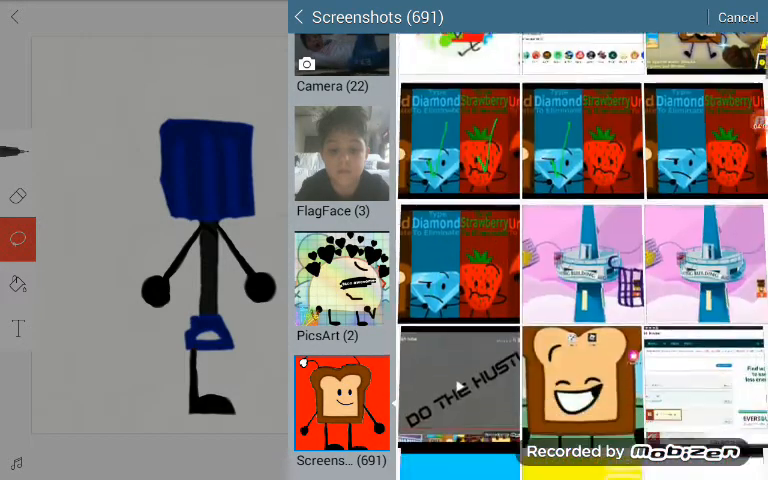
{"action": "scroll", "scroll_direction": "down", "scroll_amount": 3}
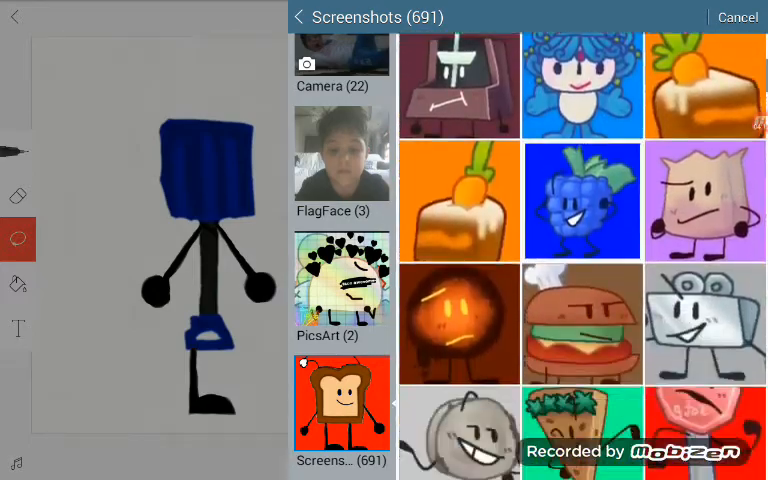
{"action": "scroll", "scroll_direction": "up", "scroll_amount": 3}
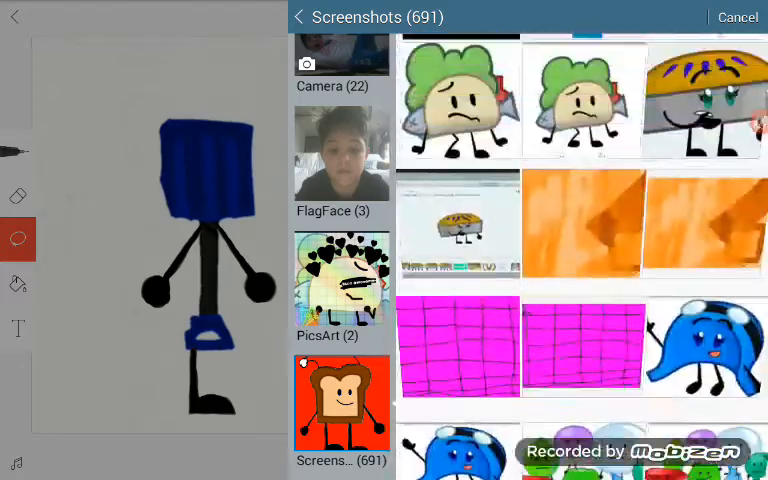
{"action": "scroll", "scroll_direction": "down", "scroll_amount": 3}
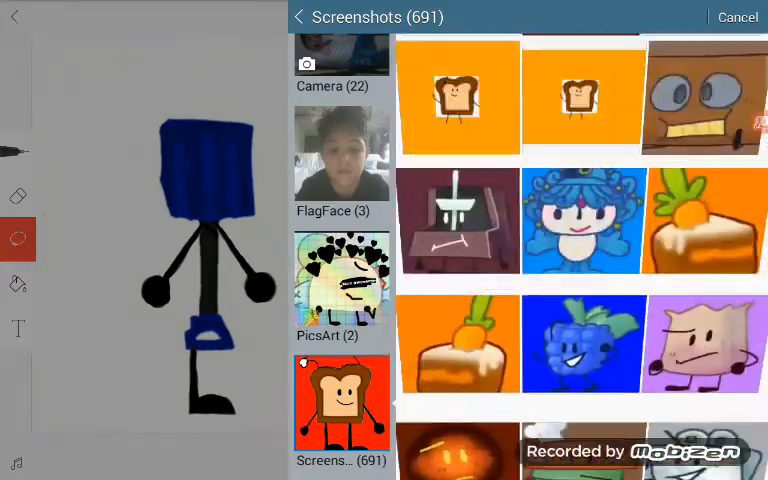
{"action": "scroll", "scroll_direction": "up", "scroll_amount": 3}
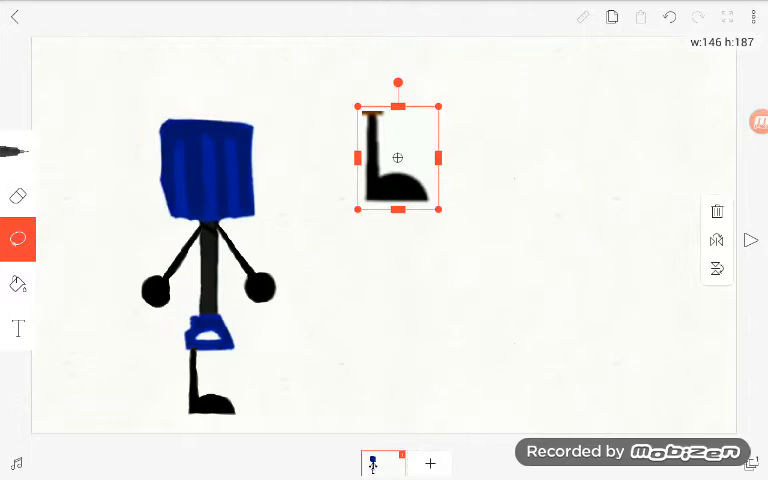
{"action": "left_click_drag", "start_coordinate": [398, 157], "coordinate": [433, 231]}
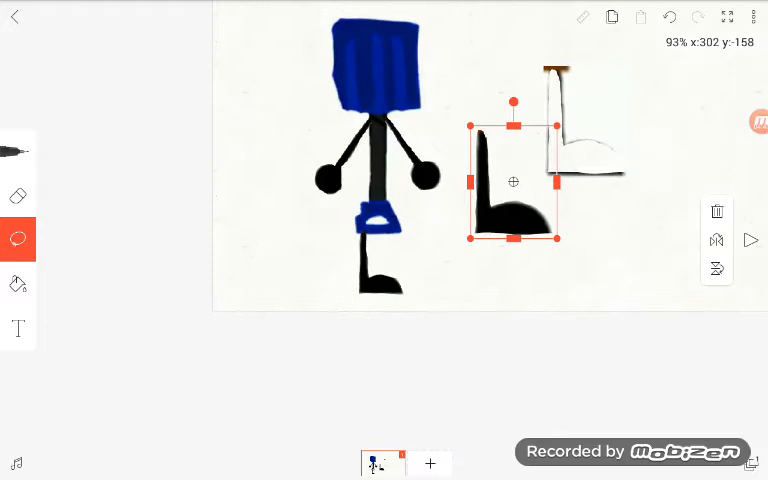
Step: Shrink the second leg, place it under the blue shorts and stretch it to match the first
{"action": "left_click_drag", "start_coordinate": [560, 238], "coordinate": [538, 212]}
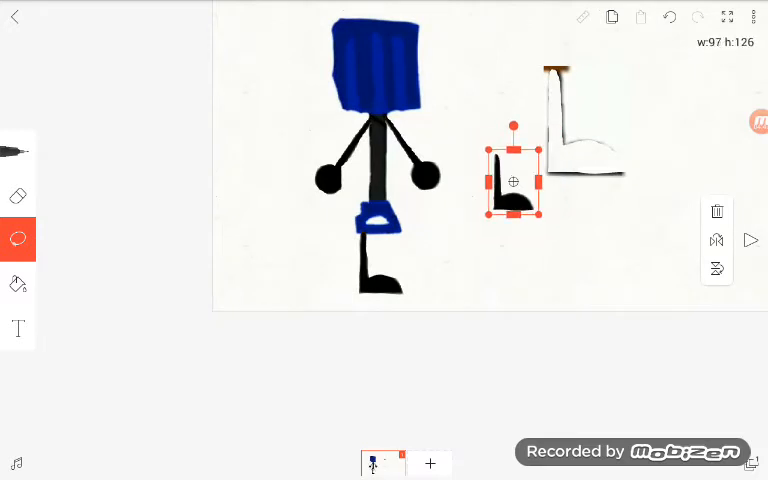
{"action": "left_click_drag", "start_coordinate": [513, 181], "coordinate": [413, 247]}
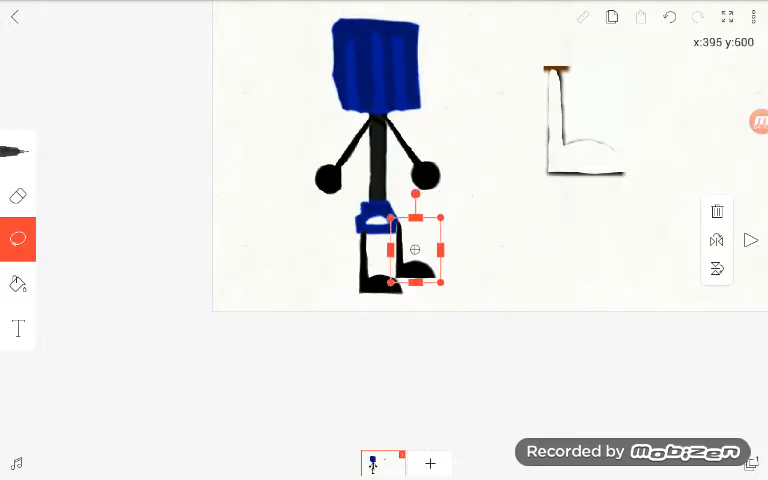
{"action": "left_click_drag", "start_coordinate": [414, 248], "coordinate": [416, 257]}
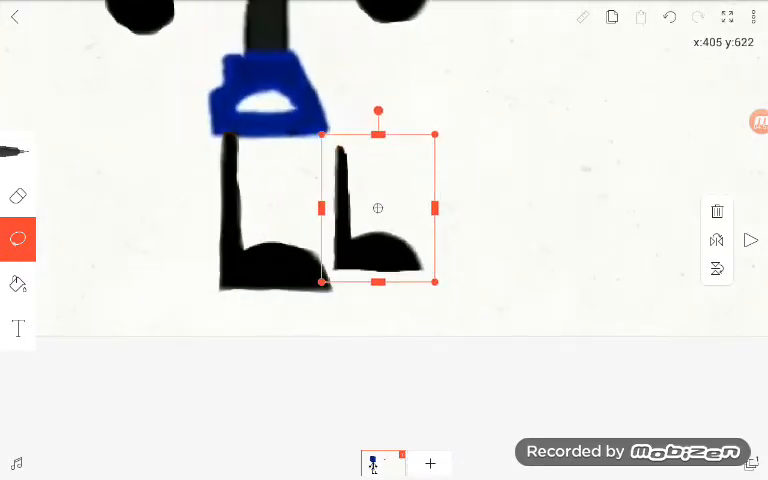
{"action": "left_click_drag", "start_coordinate": [378, 208], "coordinate": [358, 186]}
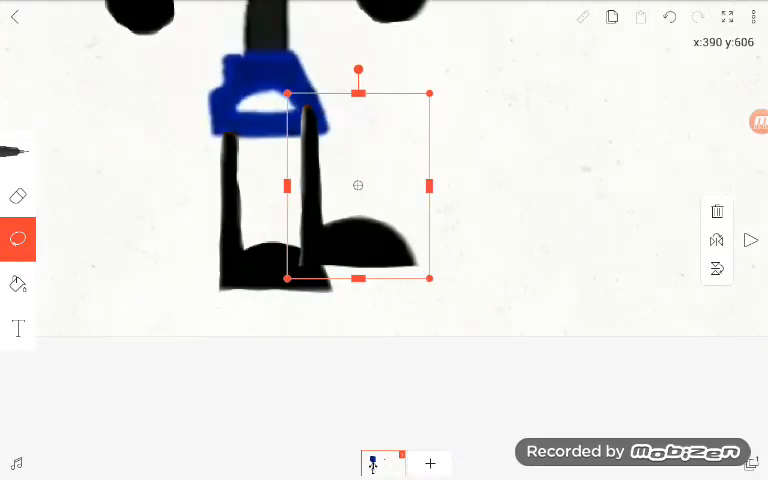
{"action": "left_click_drag", "start_coordinate": [358, 185], "coordinate": [381, 211]}
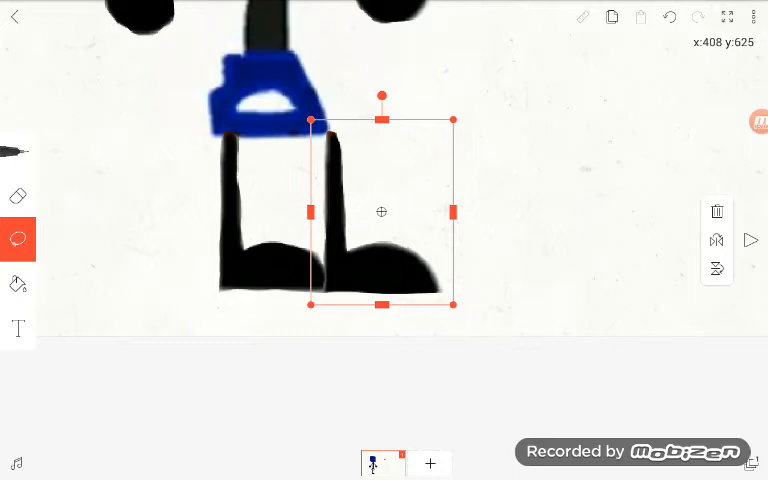
{"action": "left_click_drag", "start_coordinate": [381, 211], "coordinate": [373, 210]}
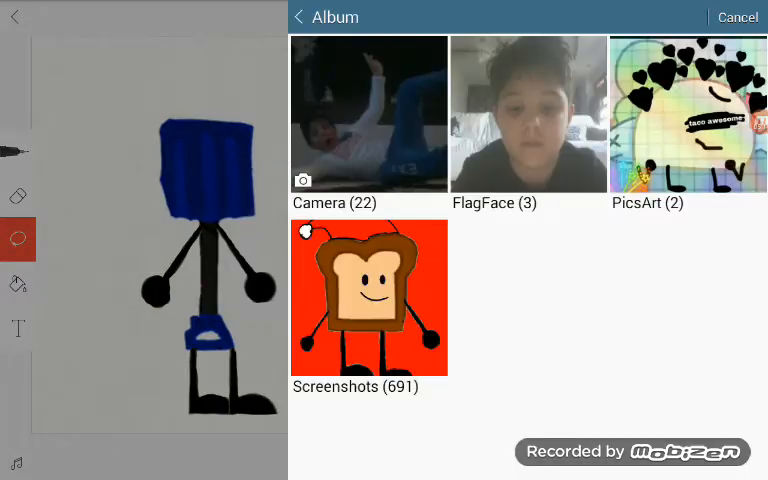
Step: Pick the blue picture with the black oval eye from the Screenshots album
{"action": "left_click", "coordinate": [368, 297]}
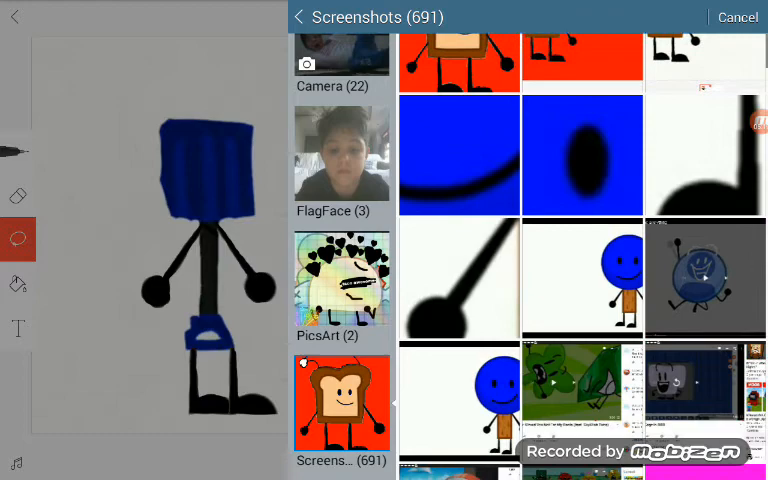
{"action": "scroll", "scroll_direction": "up", "scroll_amount": 3}
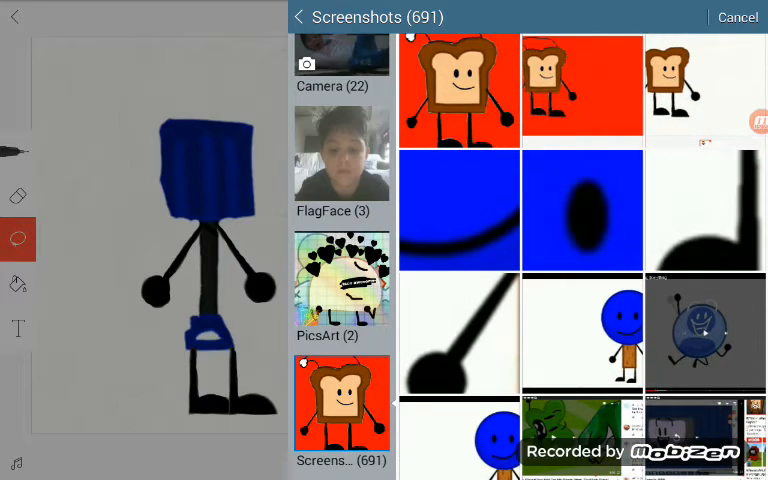
{"action": "left_click", "coordinate": [582, 210]}
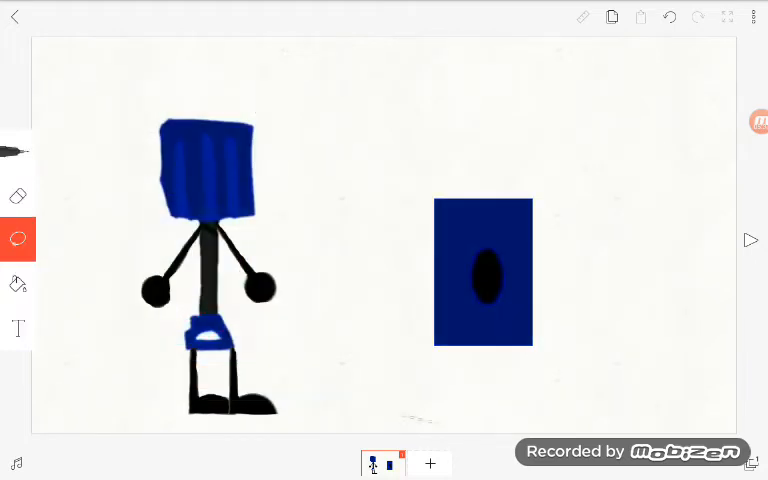
Step: Shrink the eye picture to dot size and place it on the blue head
{"action": "left_click", "coordinate": [483, 272]}
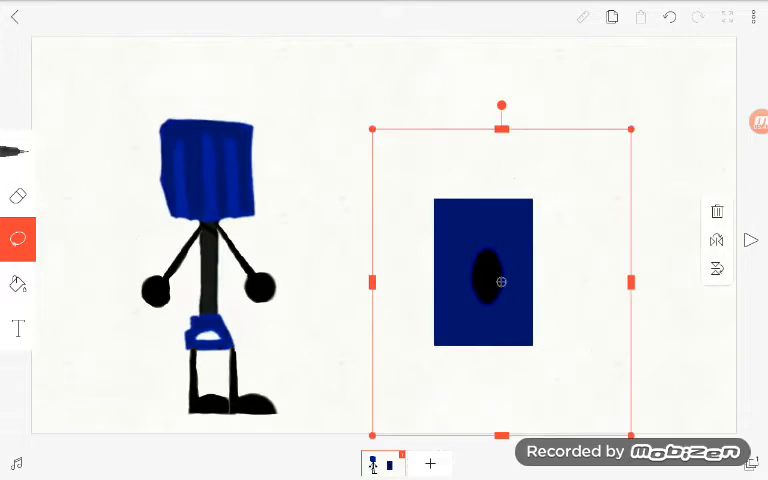
{"action": "left_click_drag", "start_coordinate": [501, 273], "coordinate": [219, 160]}
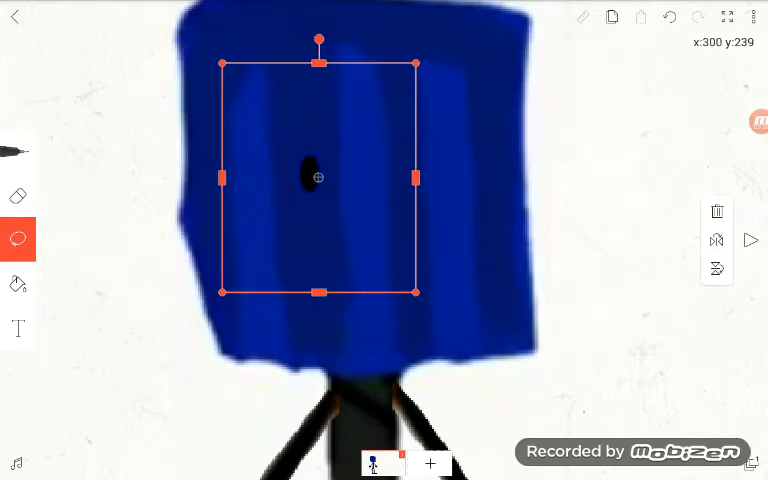
{"action": "left_click_drag", "start_coordinate": [417, 292], "coordinate": [447, 330]}
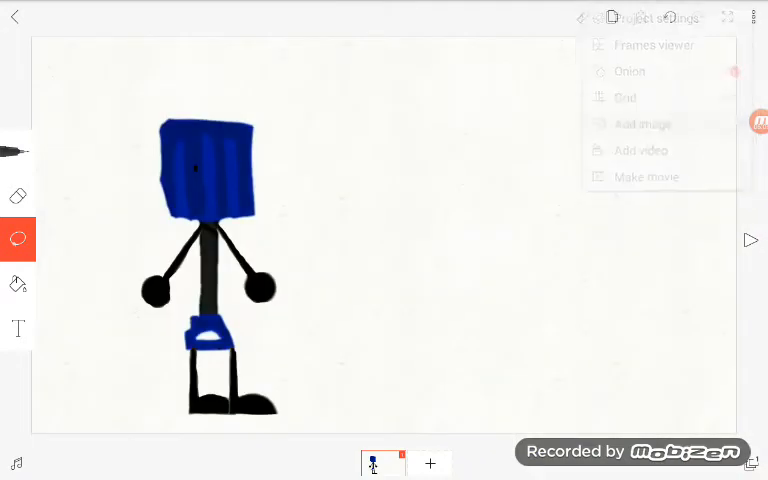
Step: Import the oval-eye picture again from Screenshots and reduce its size
{"action": "left_click", "coordinate": [642, 123]}
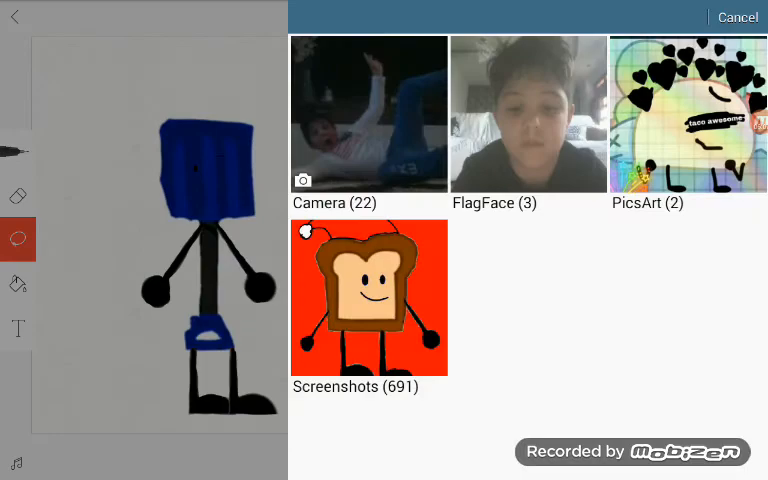
{"action": "left_click", "coordinate": [368, 297]}
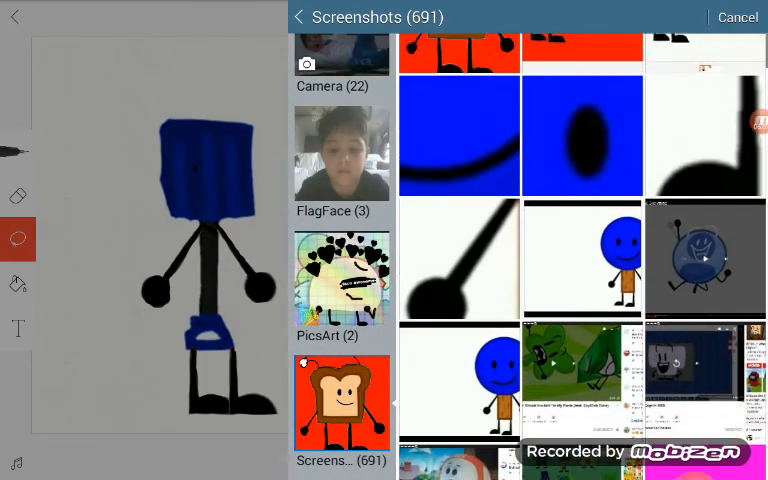
{"action": "left_click", "coordinate": [738, 17]}
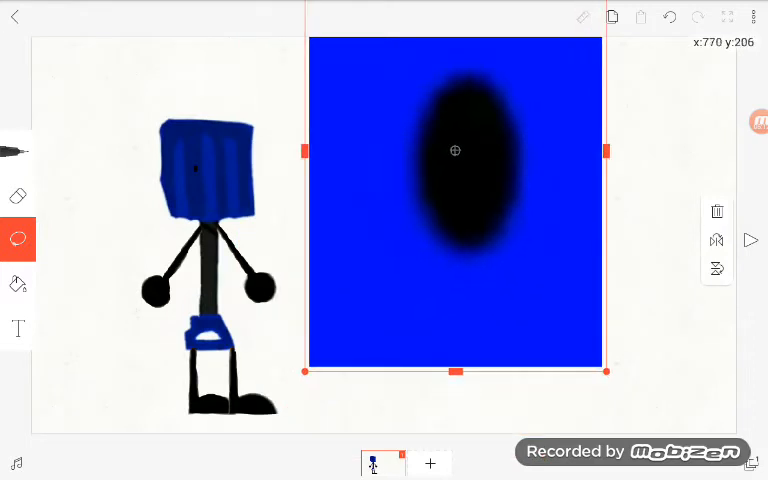
{"action": "left_click_drag", "start_coordinate": [607, 372], "coordinate": [532, 266]}
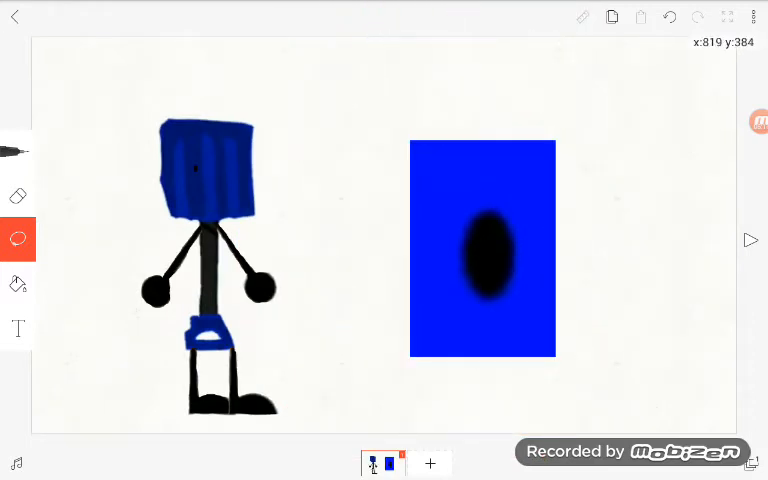
Step: Darken the eye's background to match the head, shrink it to a dot and set it beside the first eye
{"action": "left_click", "coordinate": [17, 284]}
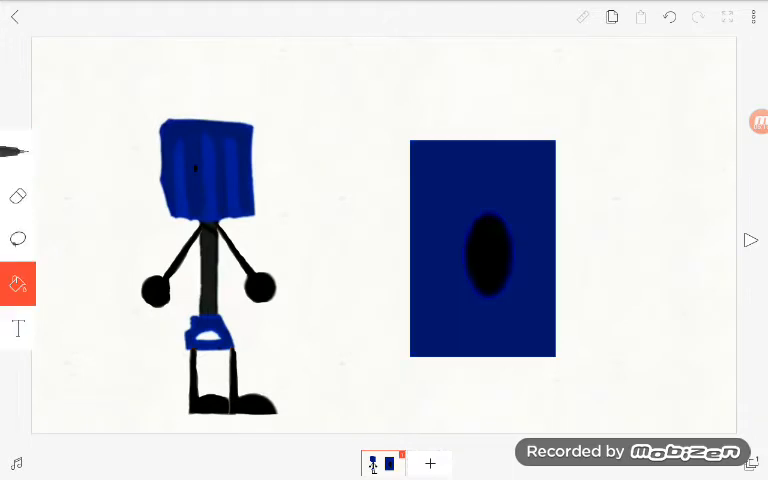
{"action": "left_click", "coordinate": [18, 239]}
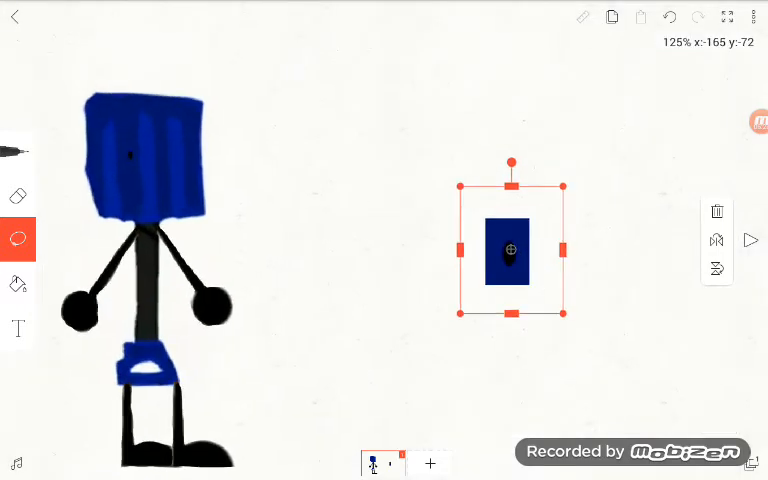
{"action": "left_click_drag", "start_coordinate": [508, 251], "coordinate": [186, 163]}
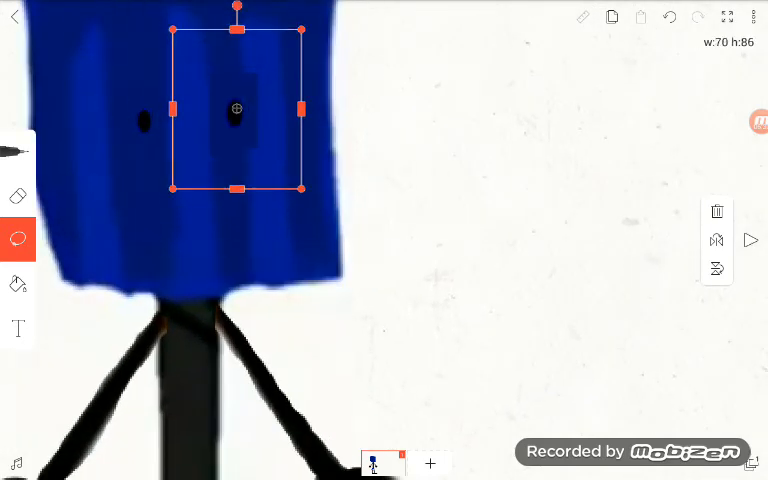
{"action": "left_click_drag", "start_coordinate": [237, 108], "coordinate": [229, 123]}
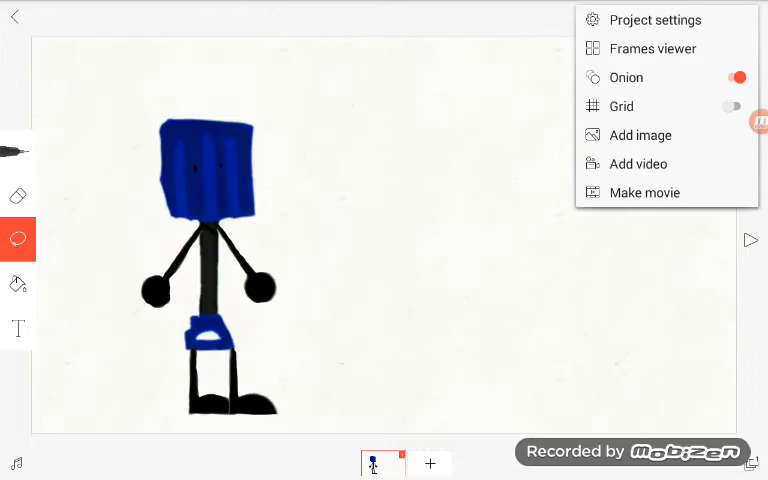
Step: Import the smile screenshot from the gallery and shrink it toward face size
{"action": "left_click", "coordinate": [636, 135]}
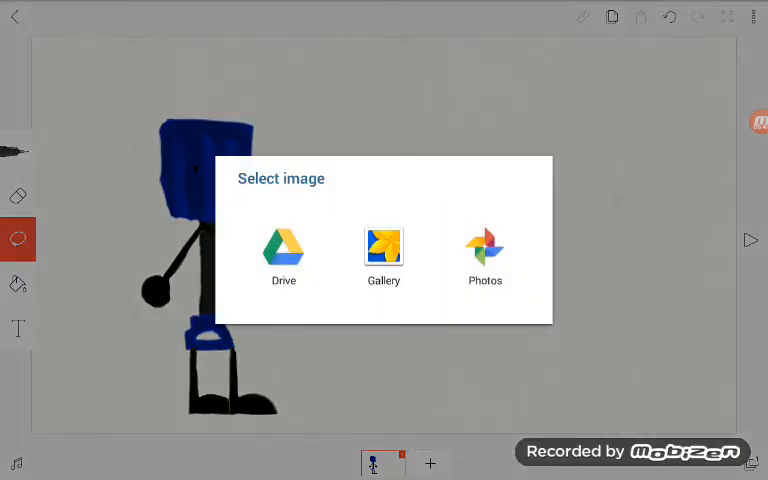
{"action": "left_click", "coordinate": [383, 250]}
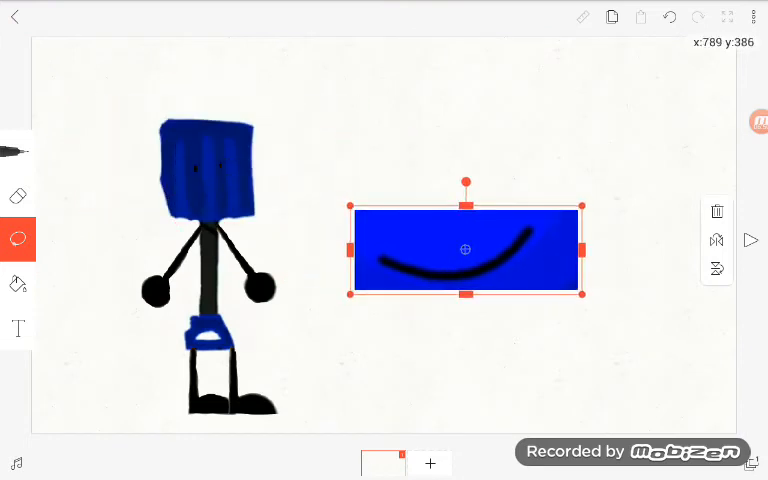
{"action": "left_click_drag", "start_coordinate": [465, 249], "coordinate": [472, 251]}
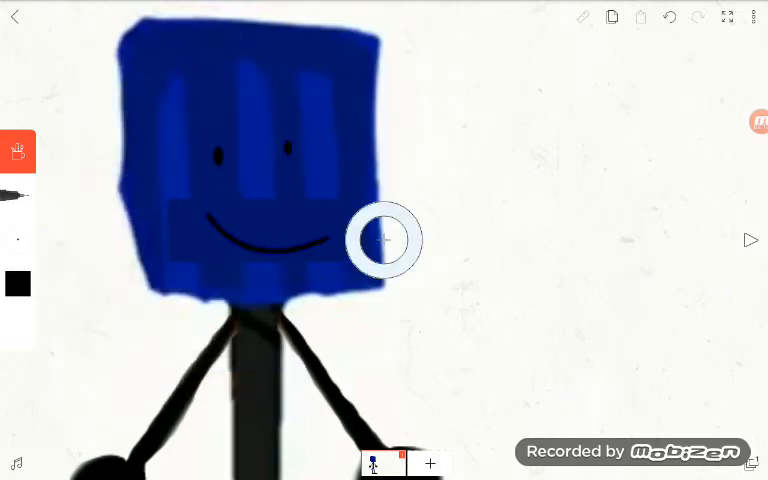
Step: Select the head's dark blue from the colour swatch to paint over the smile's lighter box edges
{"action": "left_click", "coordinate": [18, 283]}
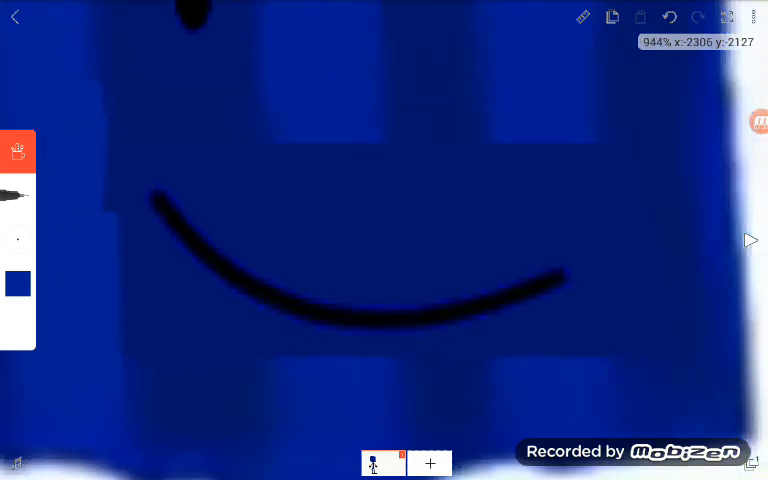
{"action": "left_click", "coordinate": [17, 284]}
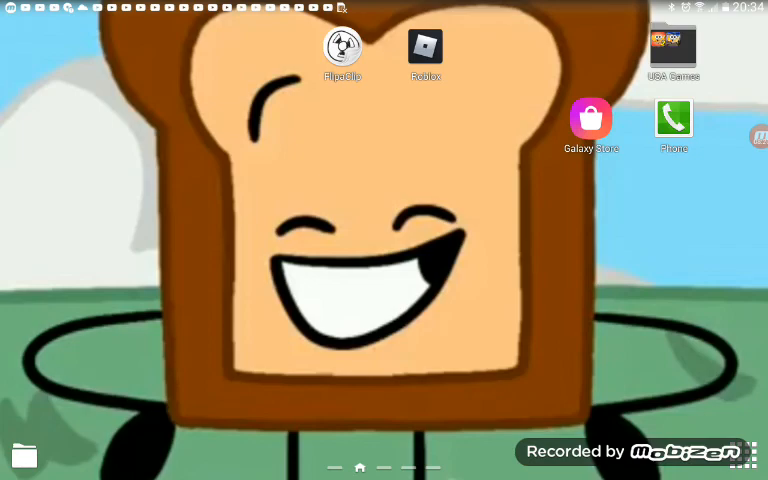
Step: Relaunch FlipaClip from the home screen and reopen the stick-figure project thumbnail
{"action": "left_click", "coordinate": [342, 48]}
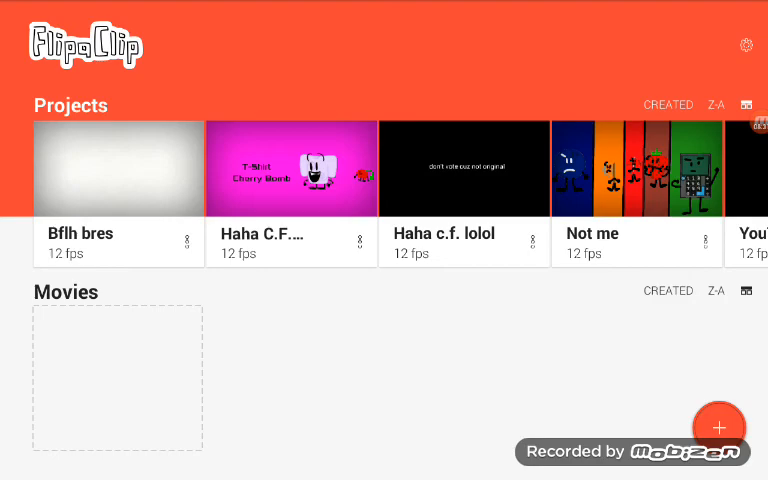
{"action": "left_click", "coordinate": [636, 168]}
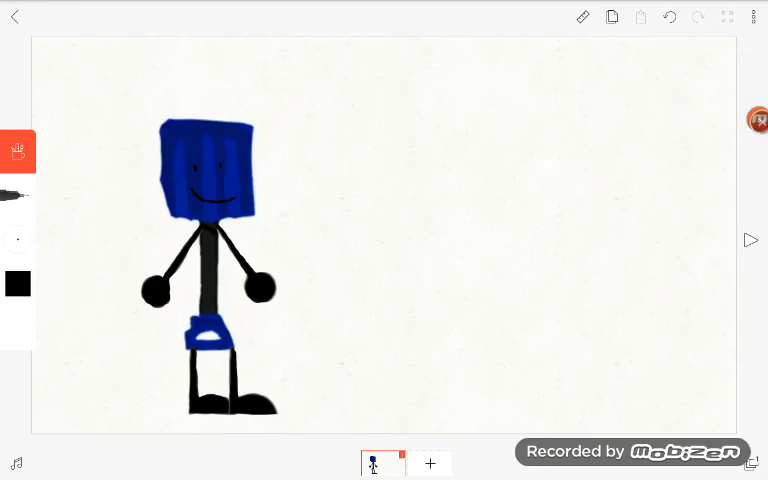
{"action": "left_click", "coordinate": [756, 120]}
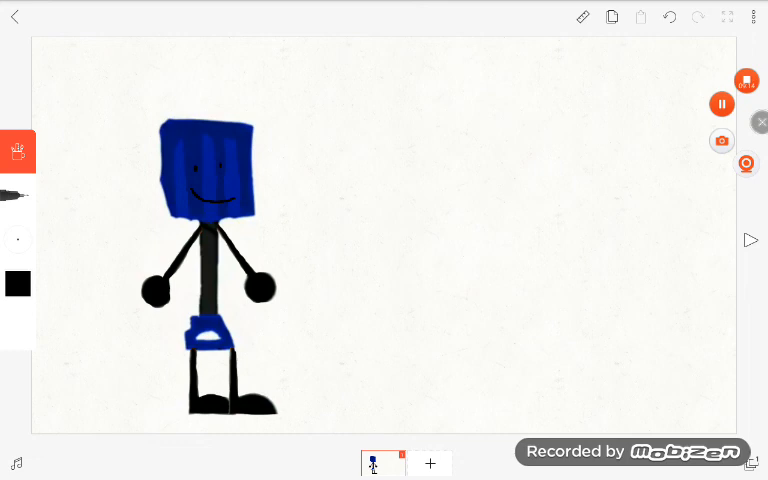